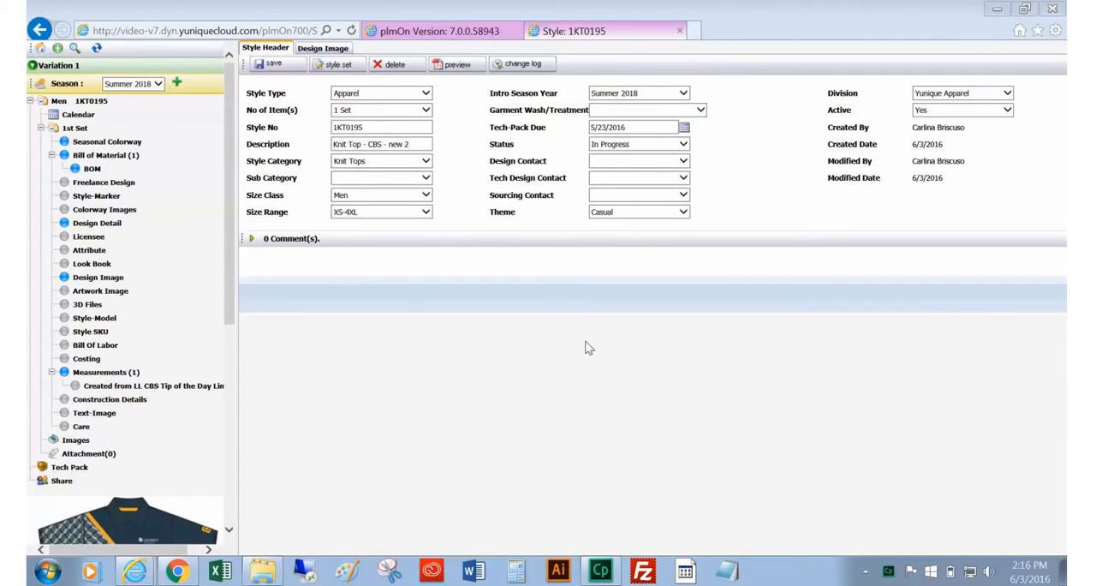
mouse_move(676, 225)
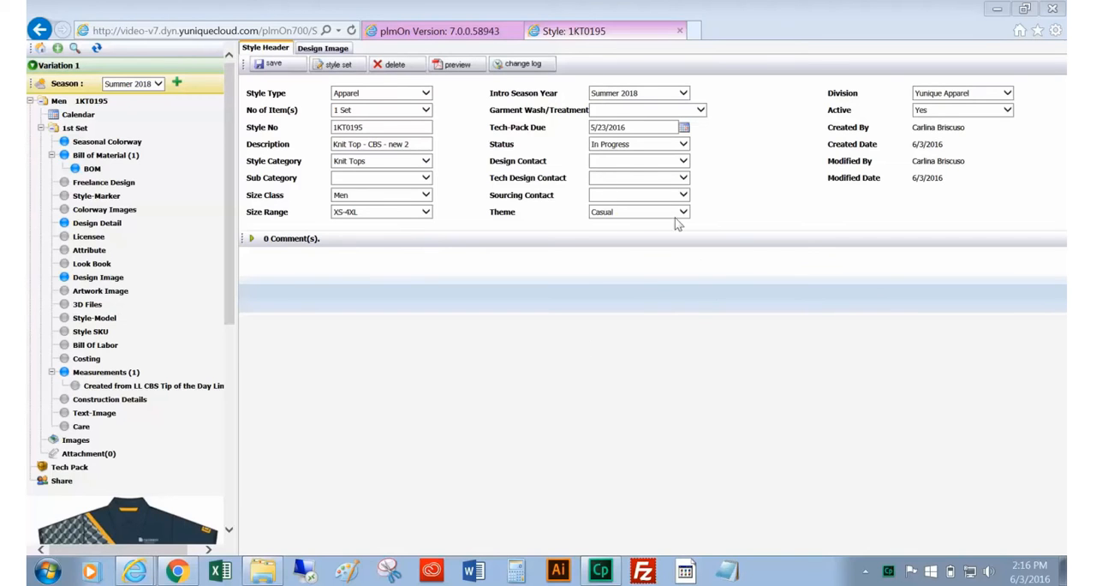
mouse_move(692, 166)
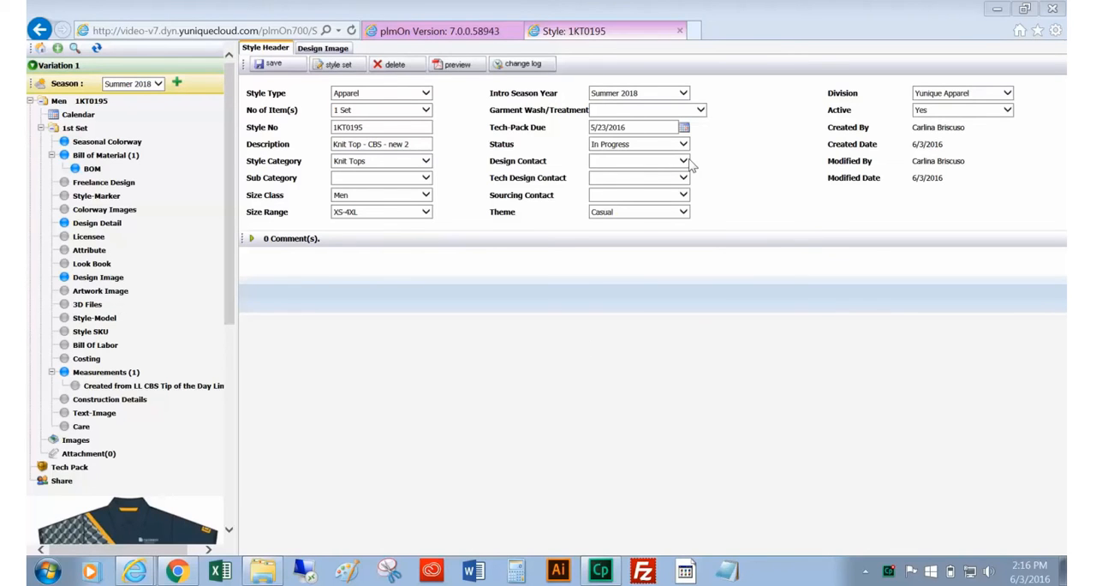
Check the current Tech Design Contact choices on the style header, then dismiss the list.
click(685, 161)
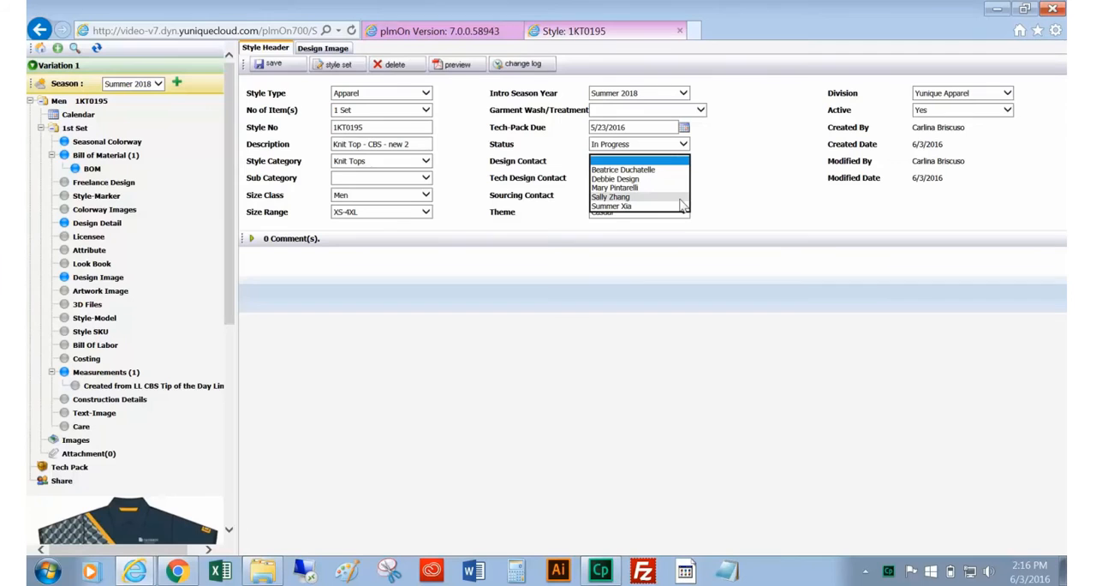
click(437, 31)
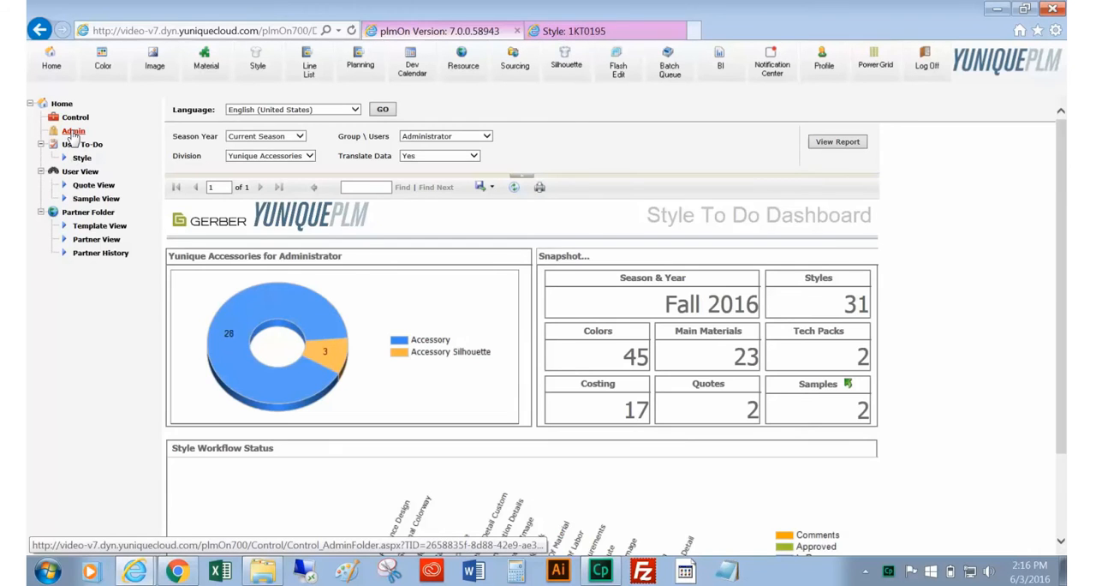
click(72, 131)
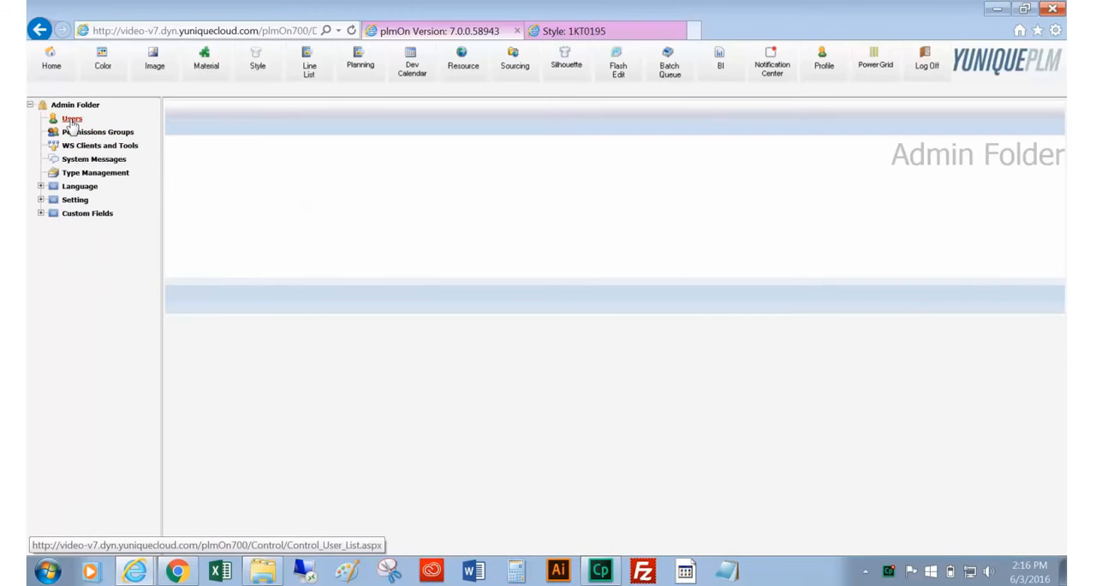
click(72, 119)
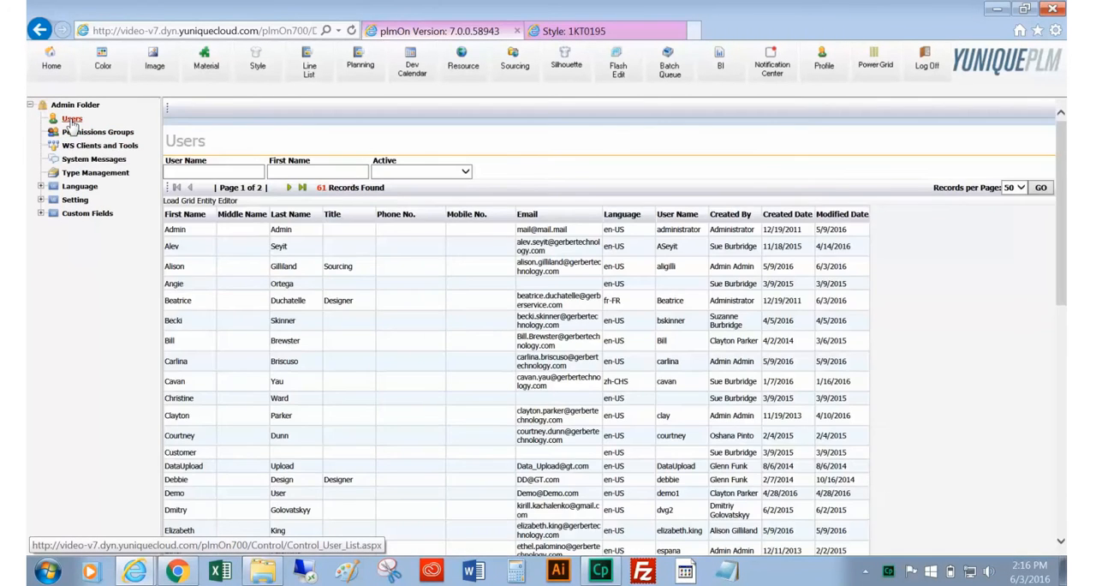
click(257, 246)
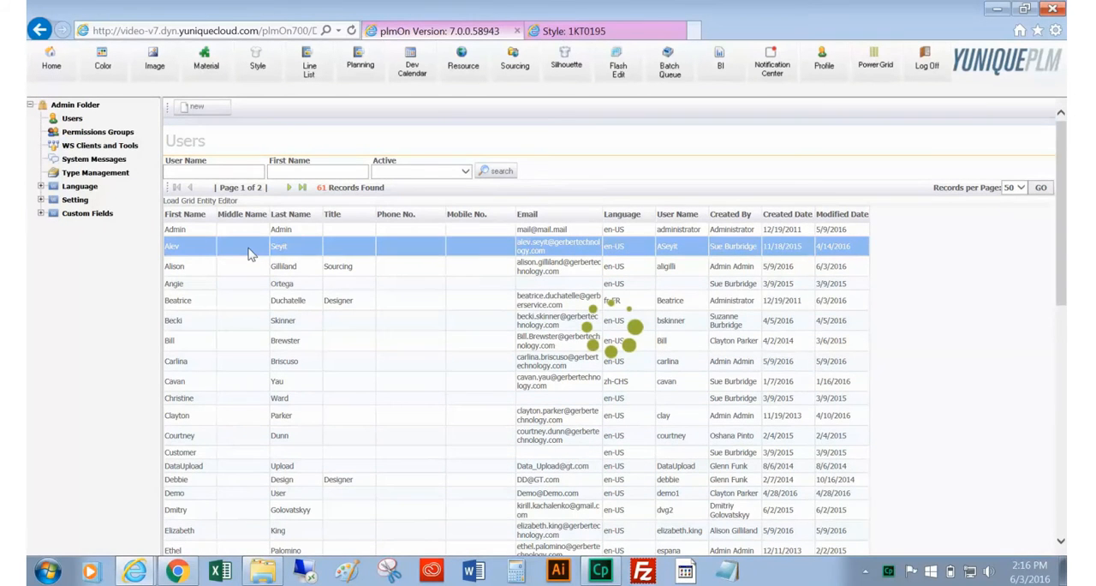
double_click(256, 246)
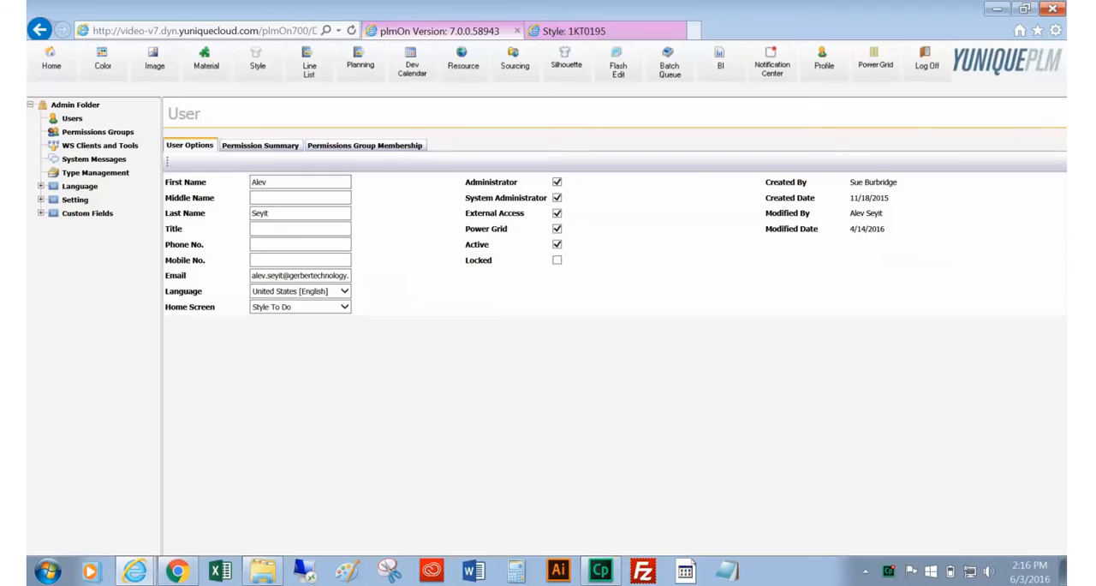
click(300, 228)
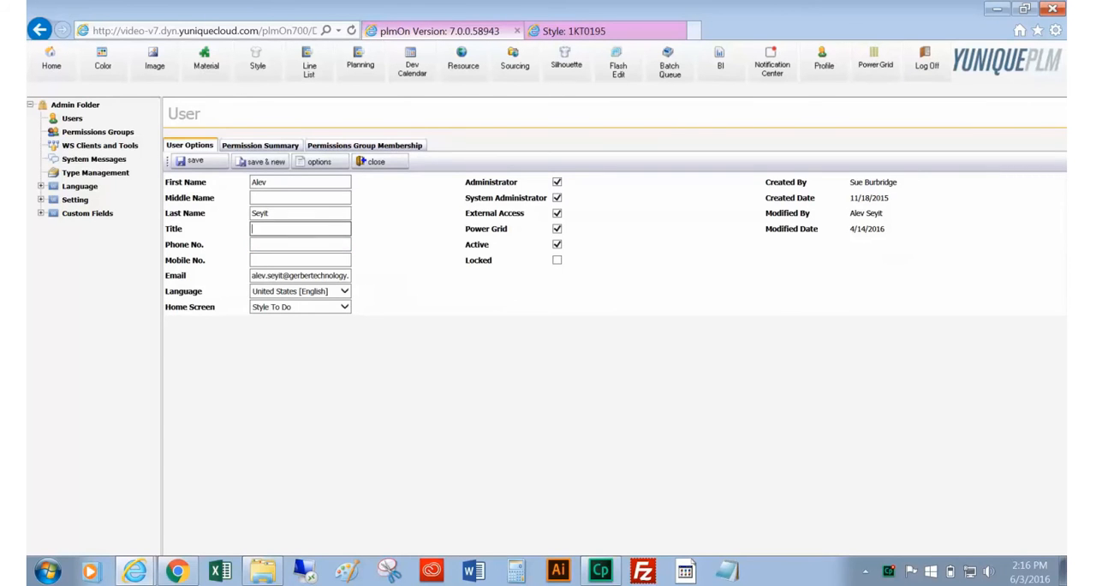
text(T)
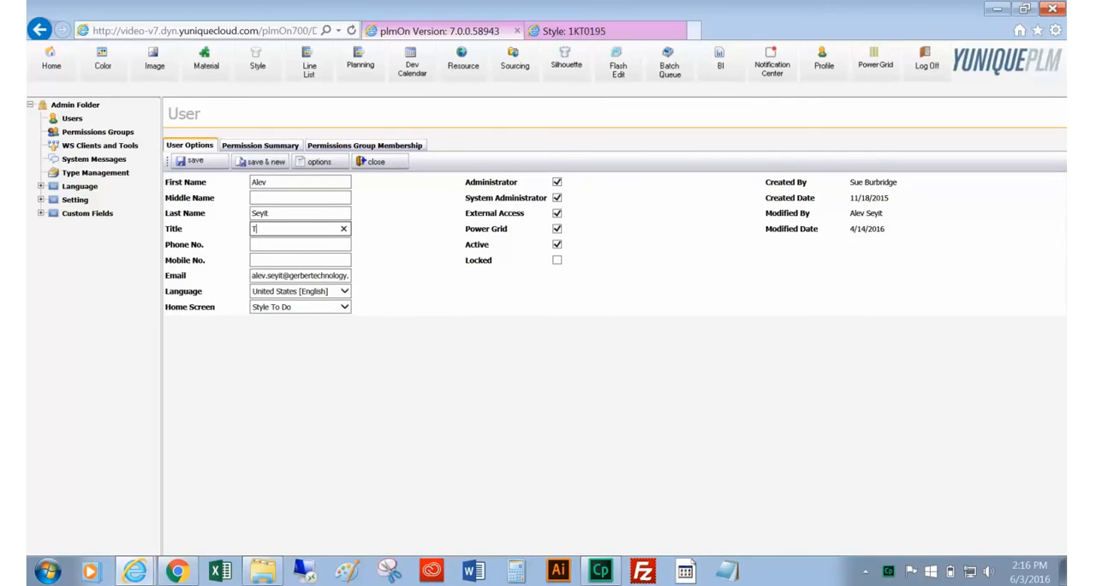
text(ech Designer)
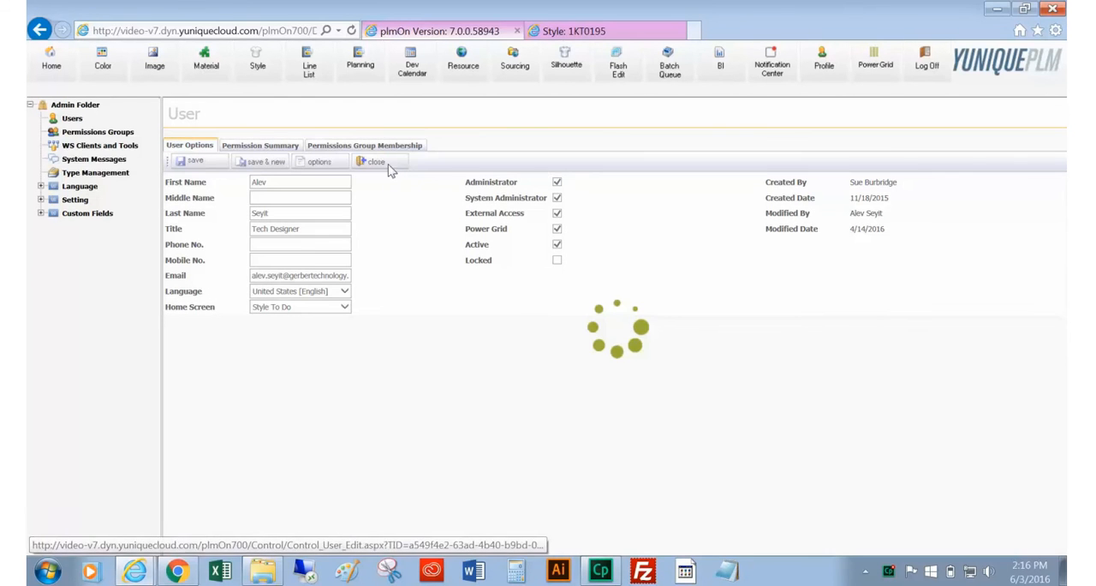
click(373, 163)
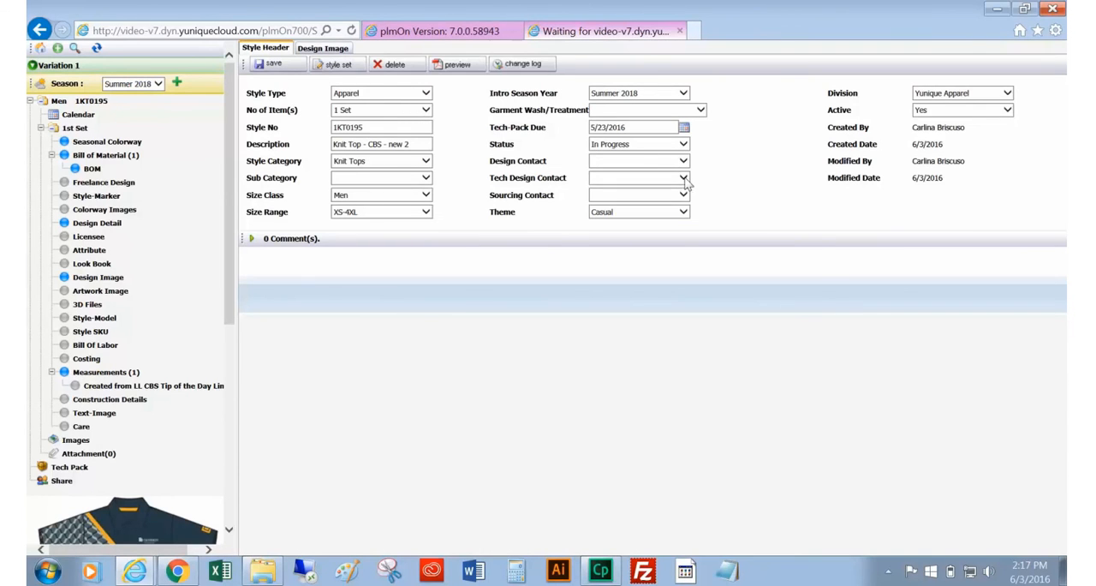
click(683, 179)
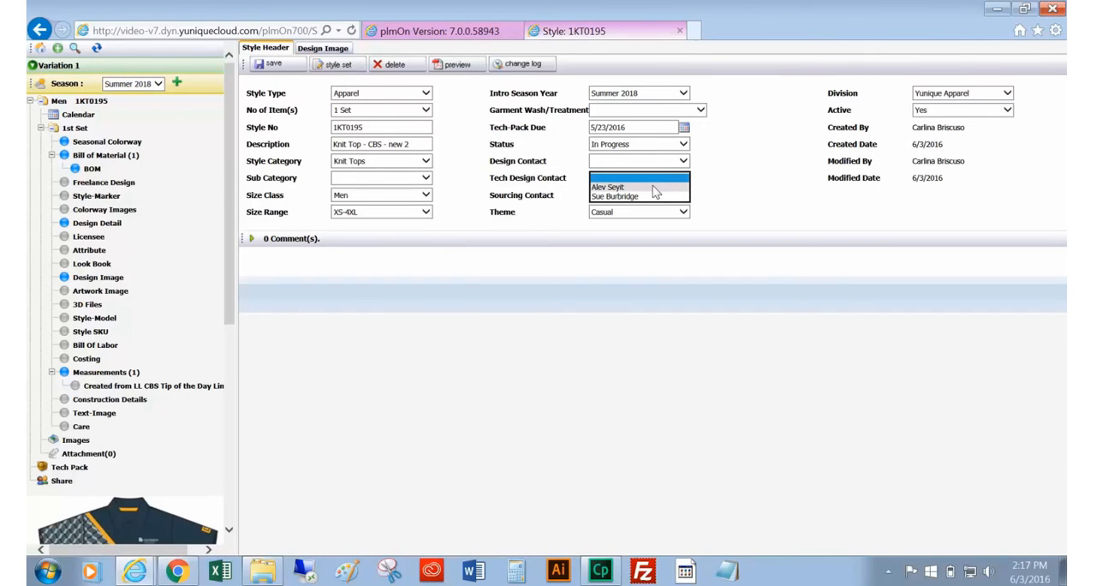
click(740, 170)
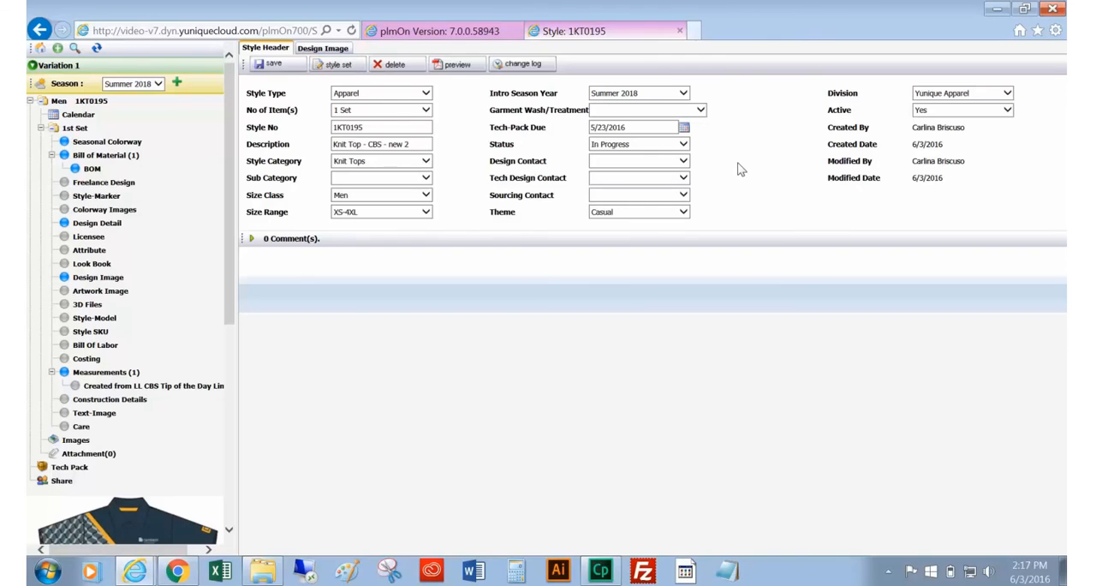